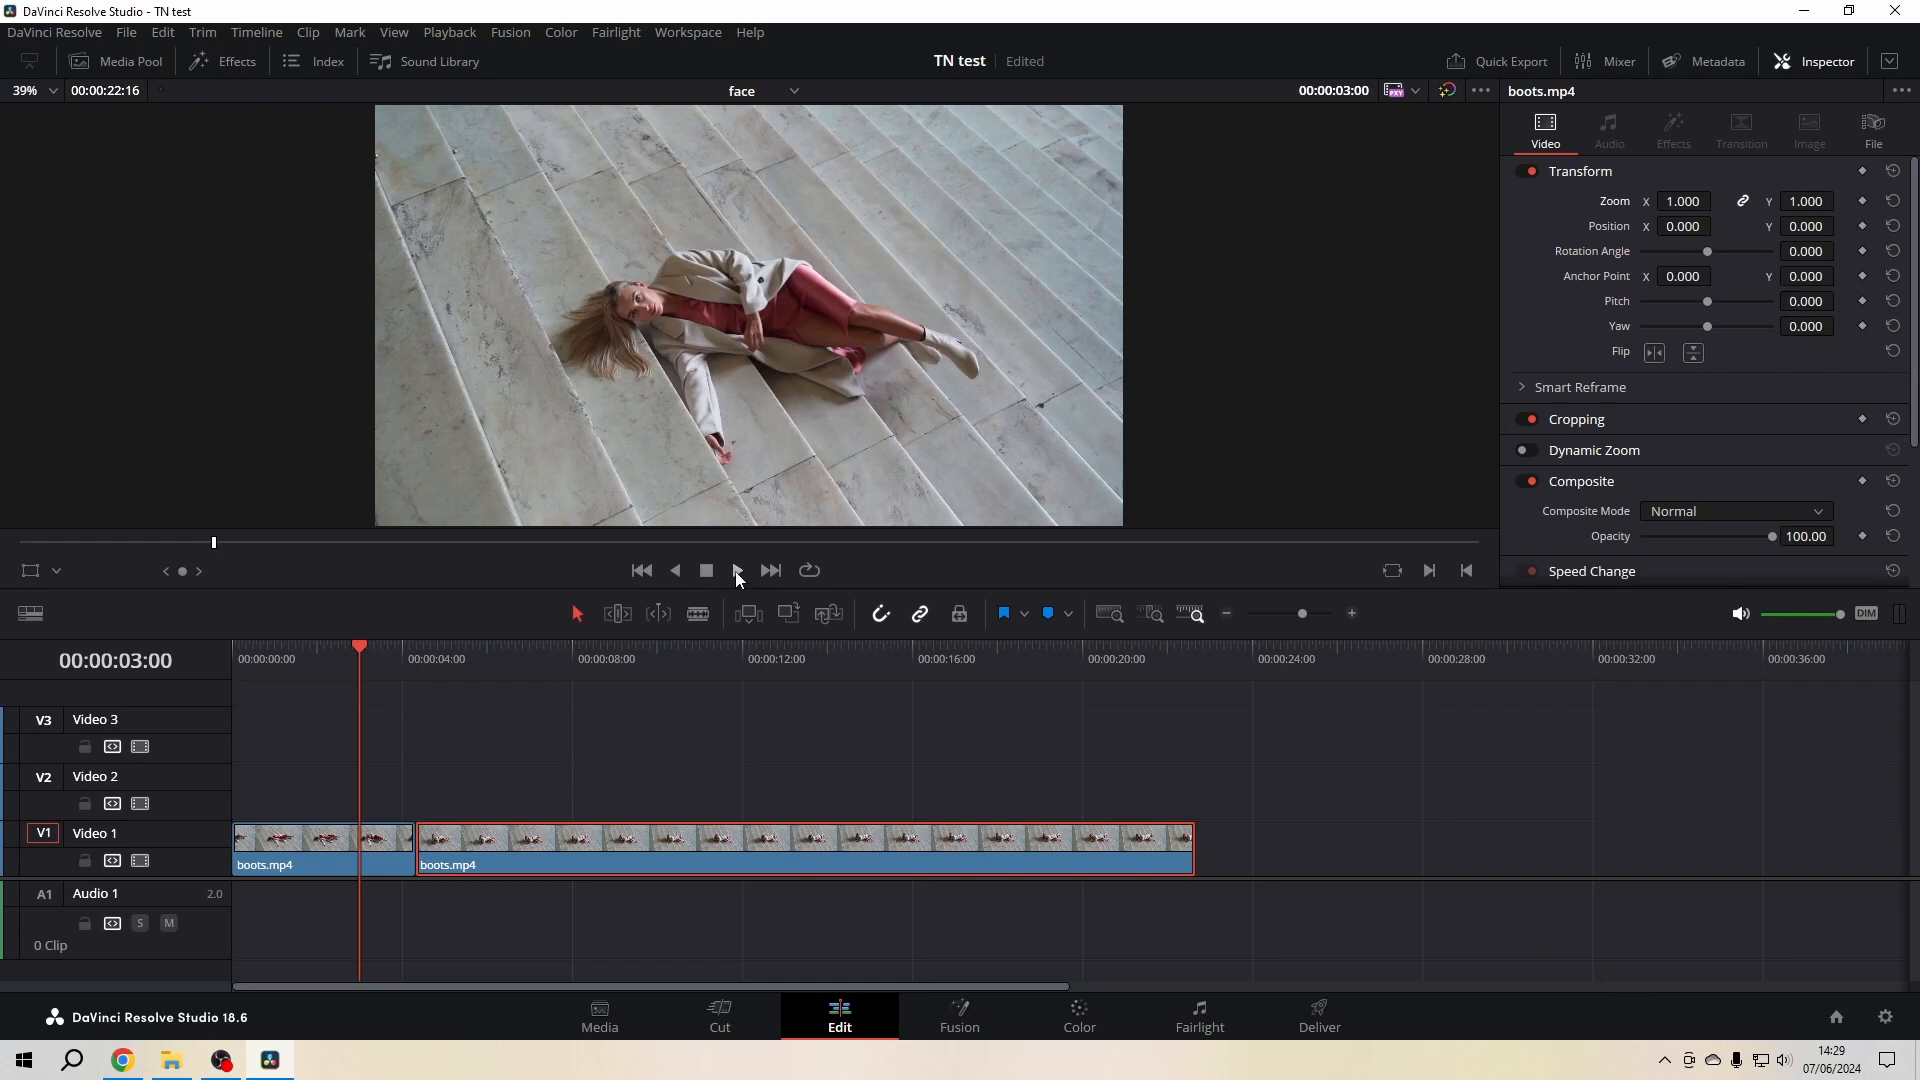
Step: Blade boots.mp4 on both sides of the jump cut and set the middle piece's Zoom to 1.430
left_click(736, 570)
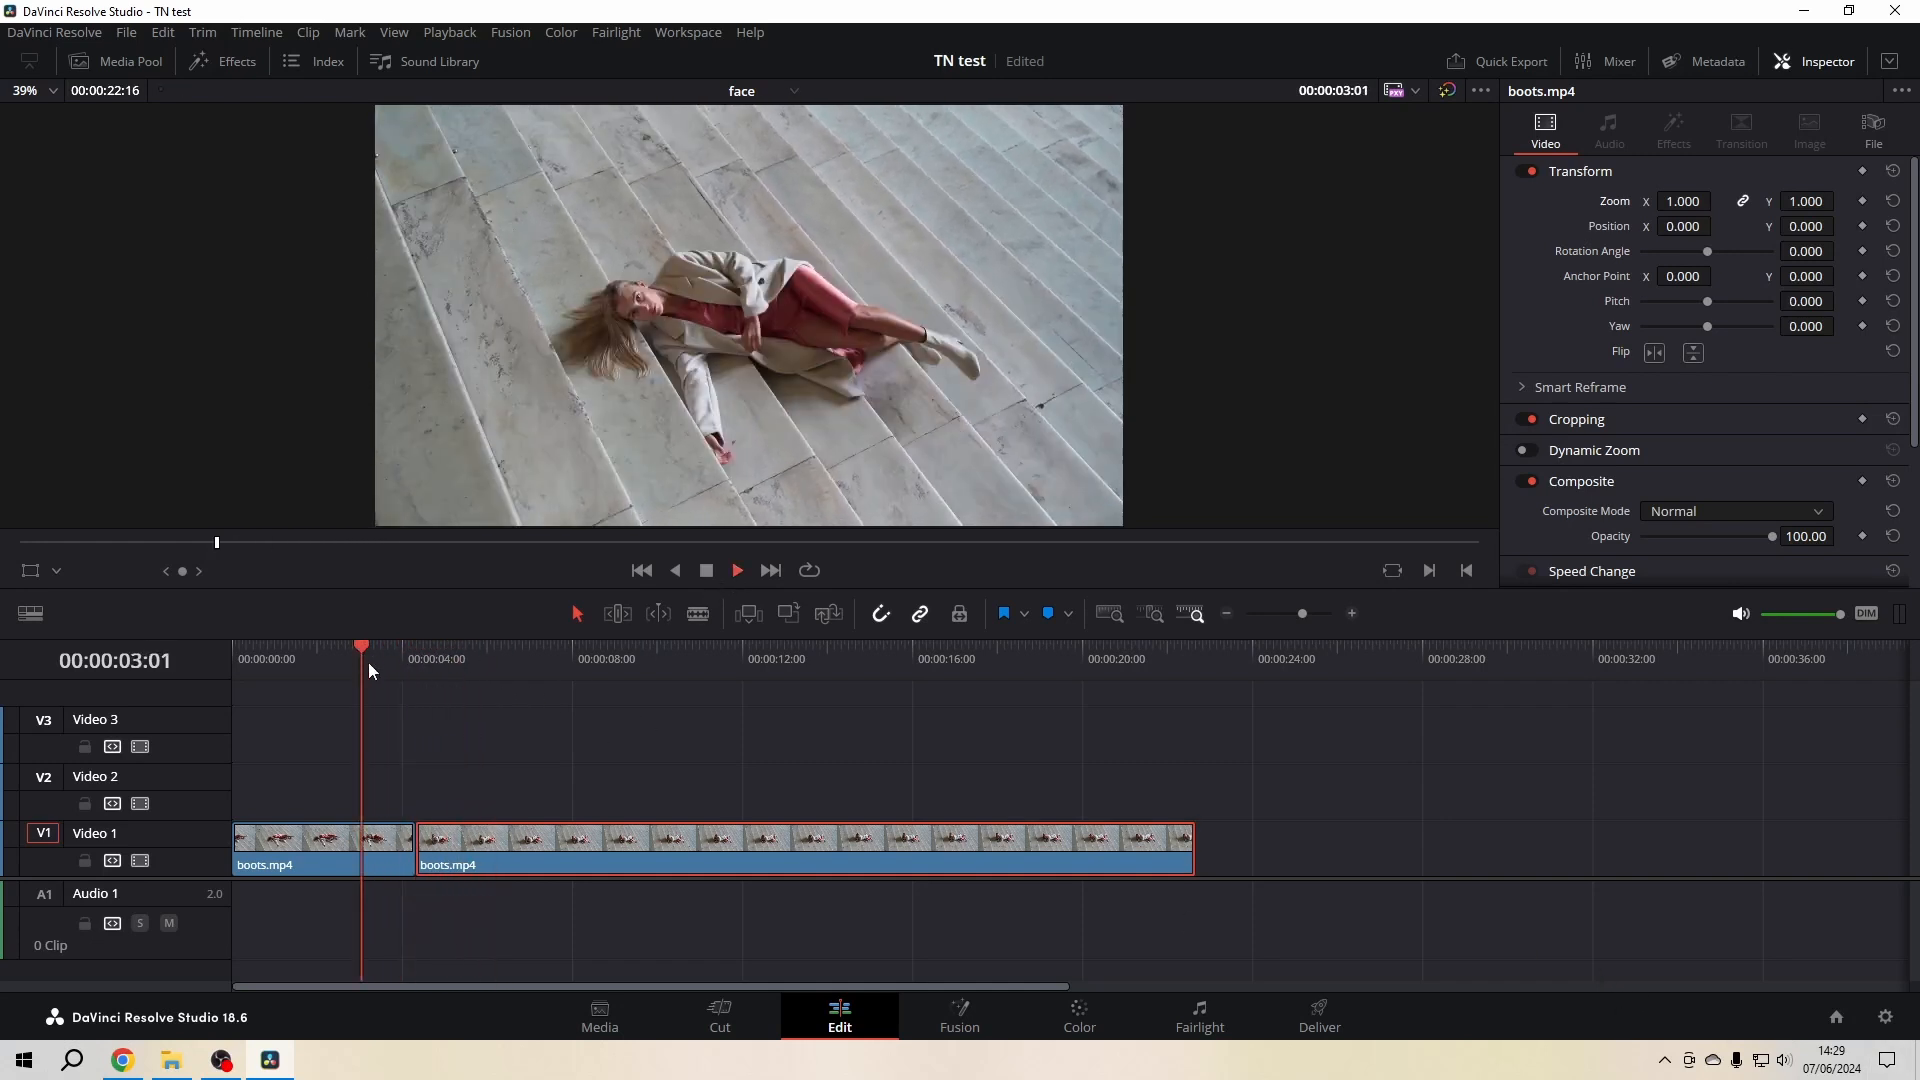
left_click(446, 646)
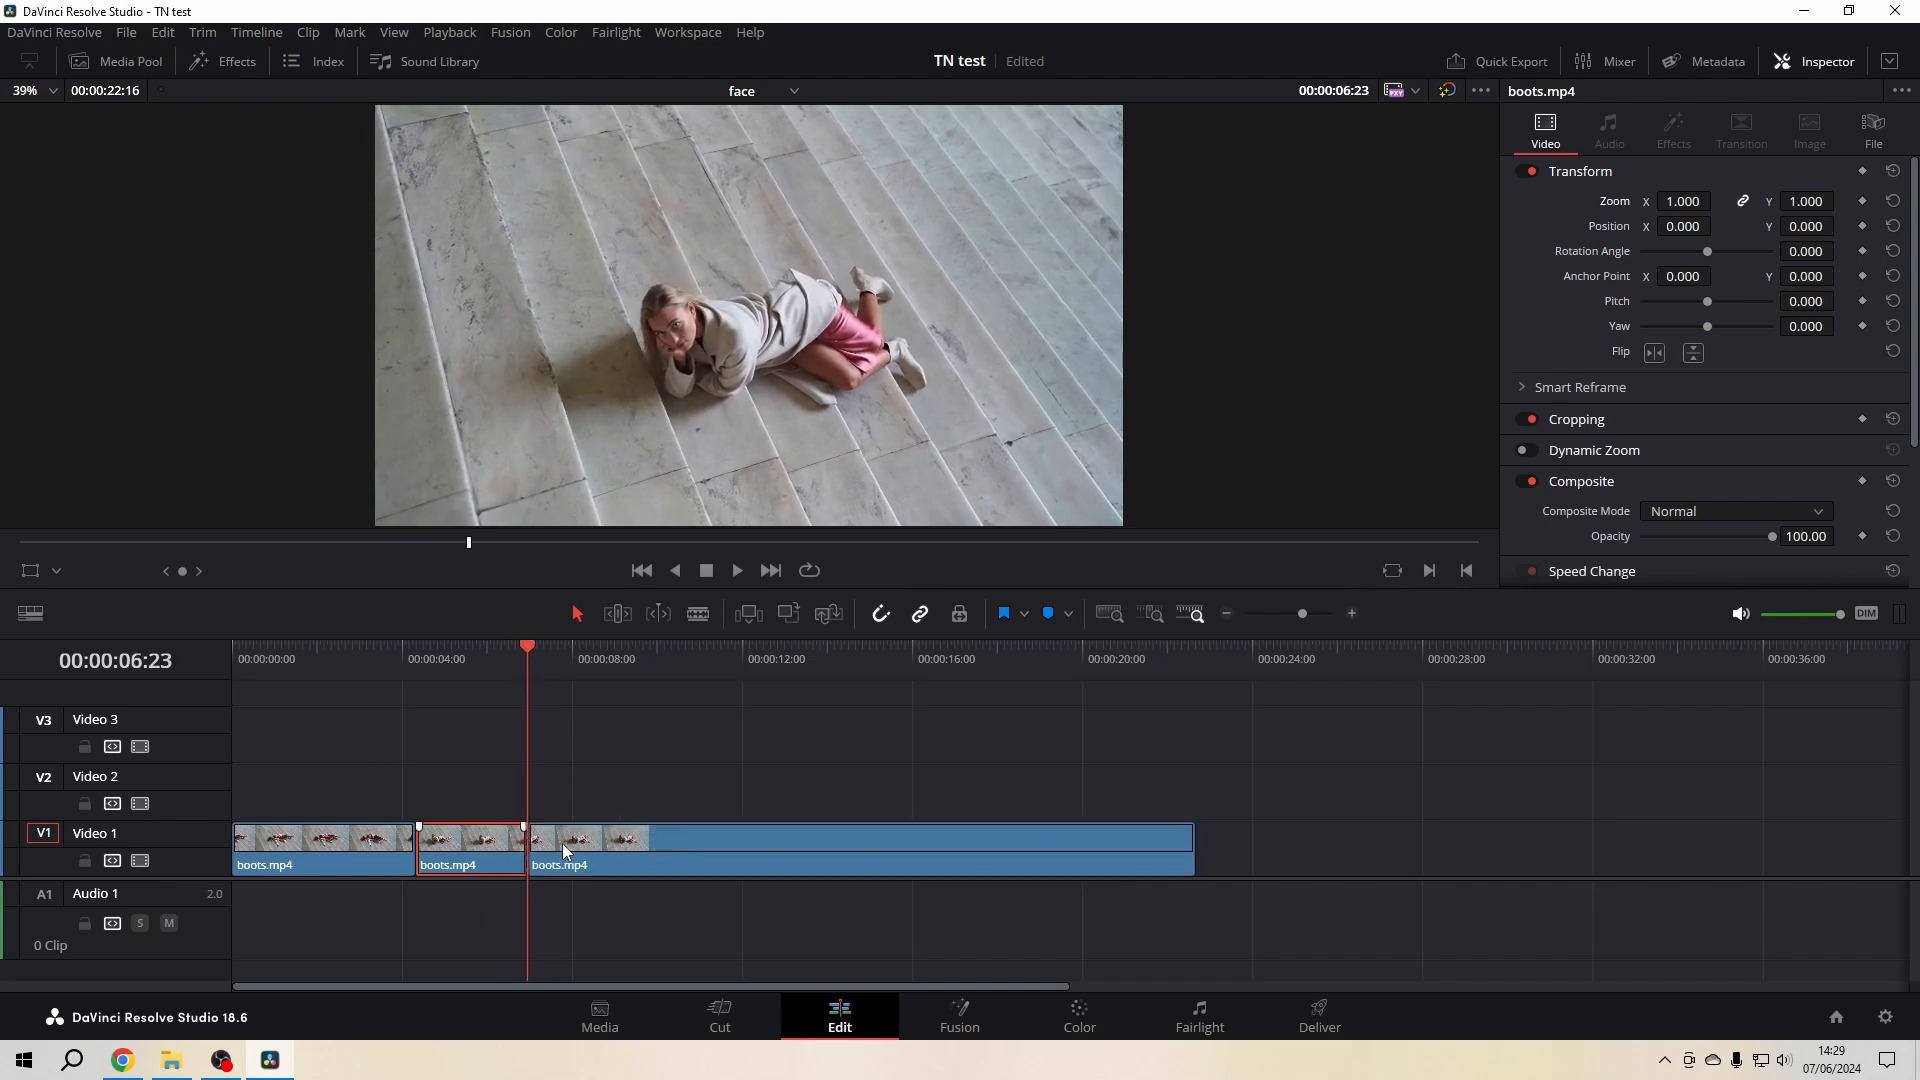
left_click(453, 646)
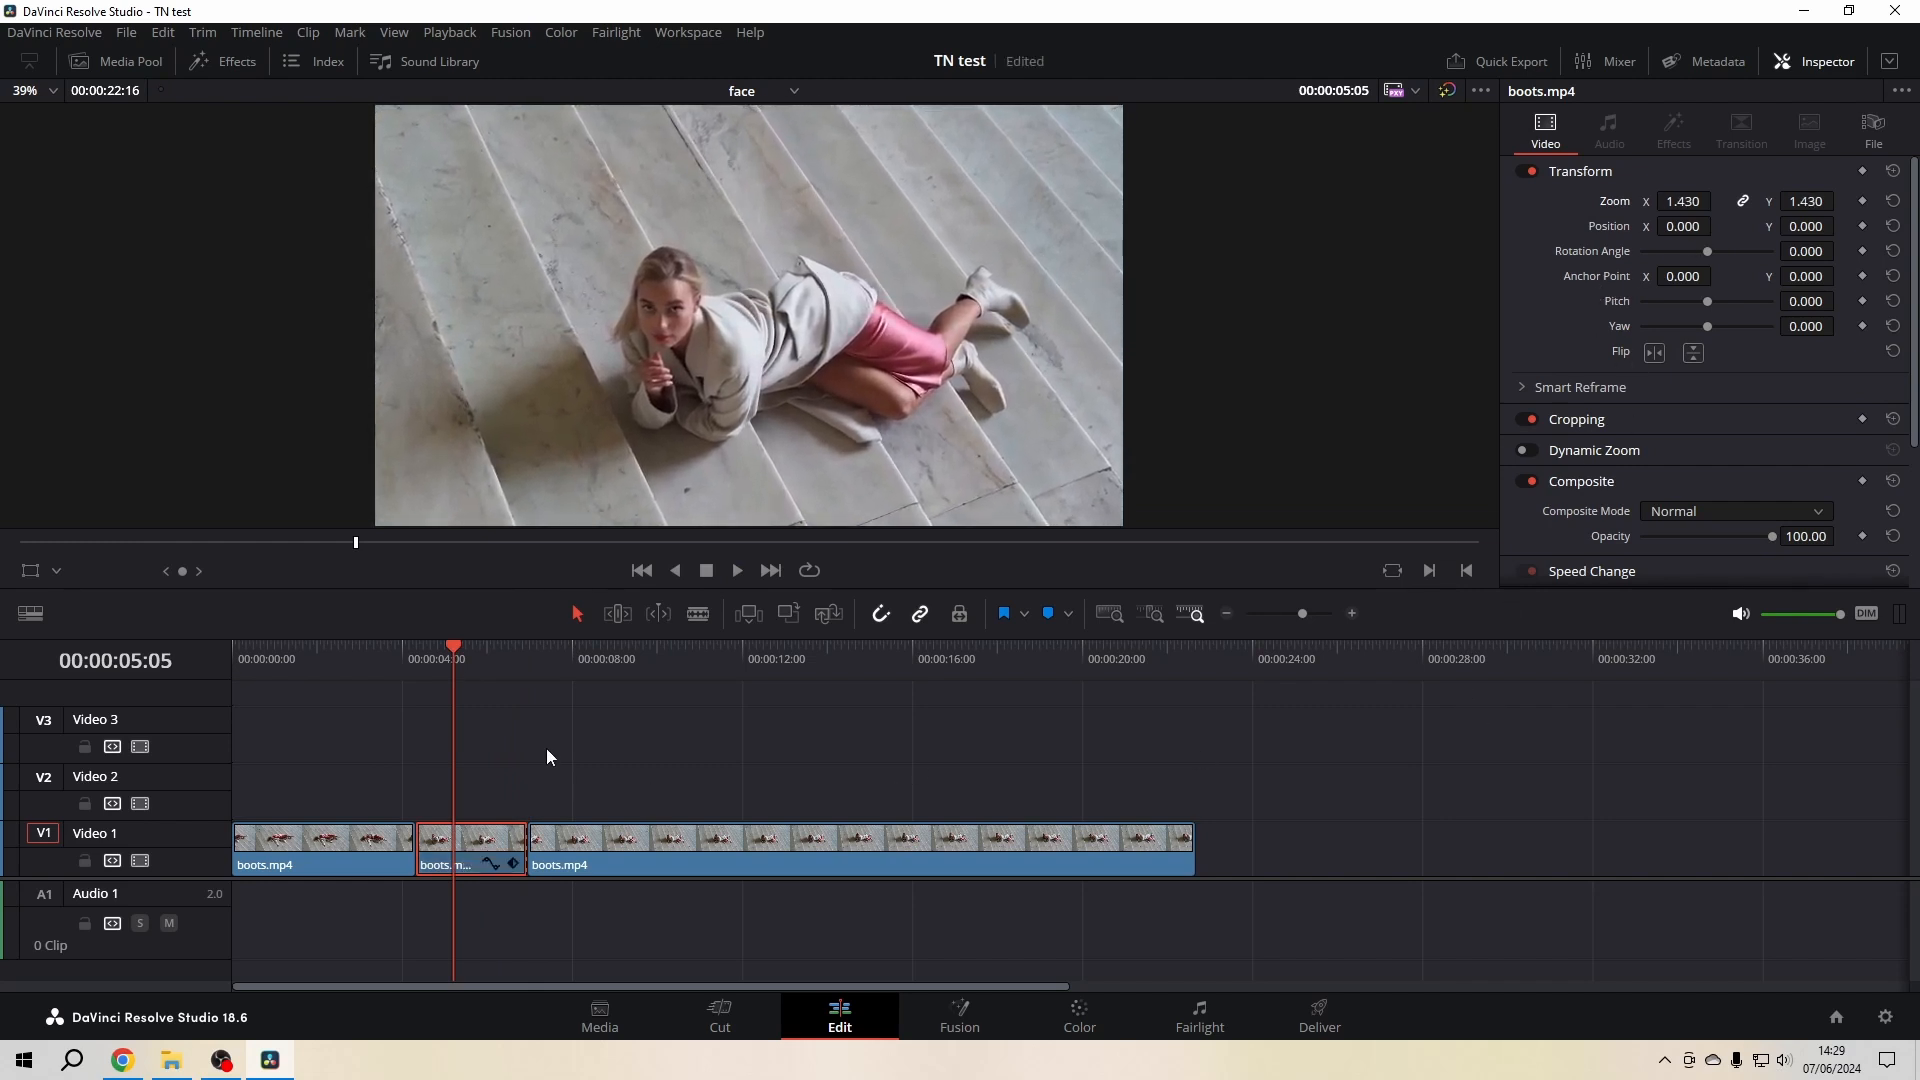
left_click(735, 570)
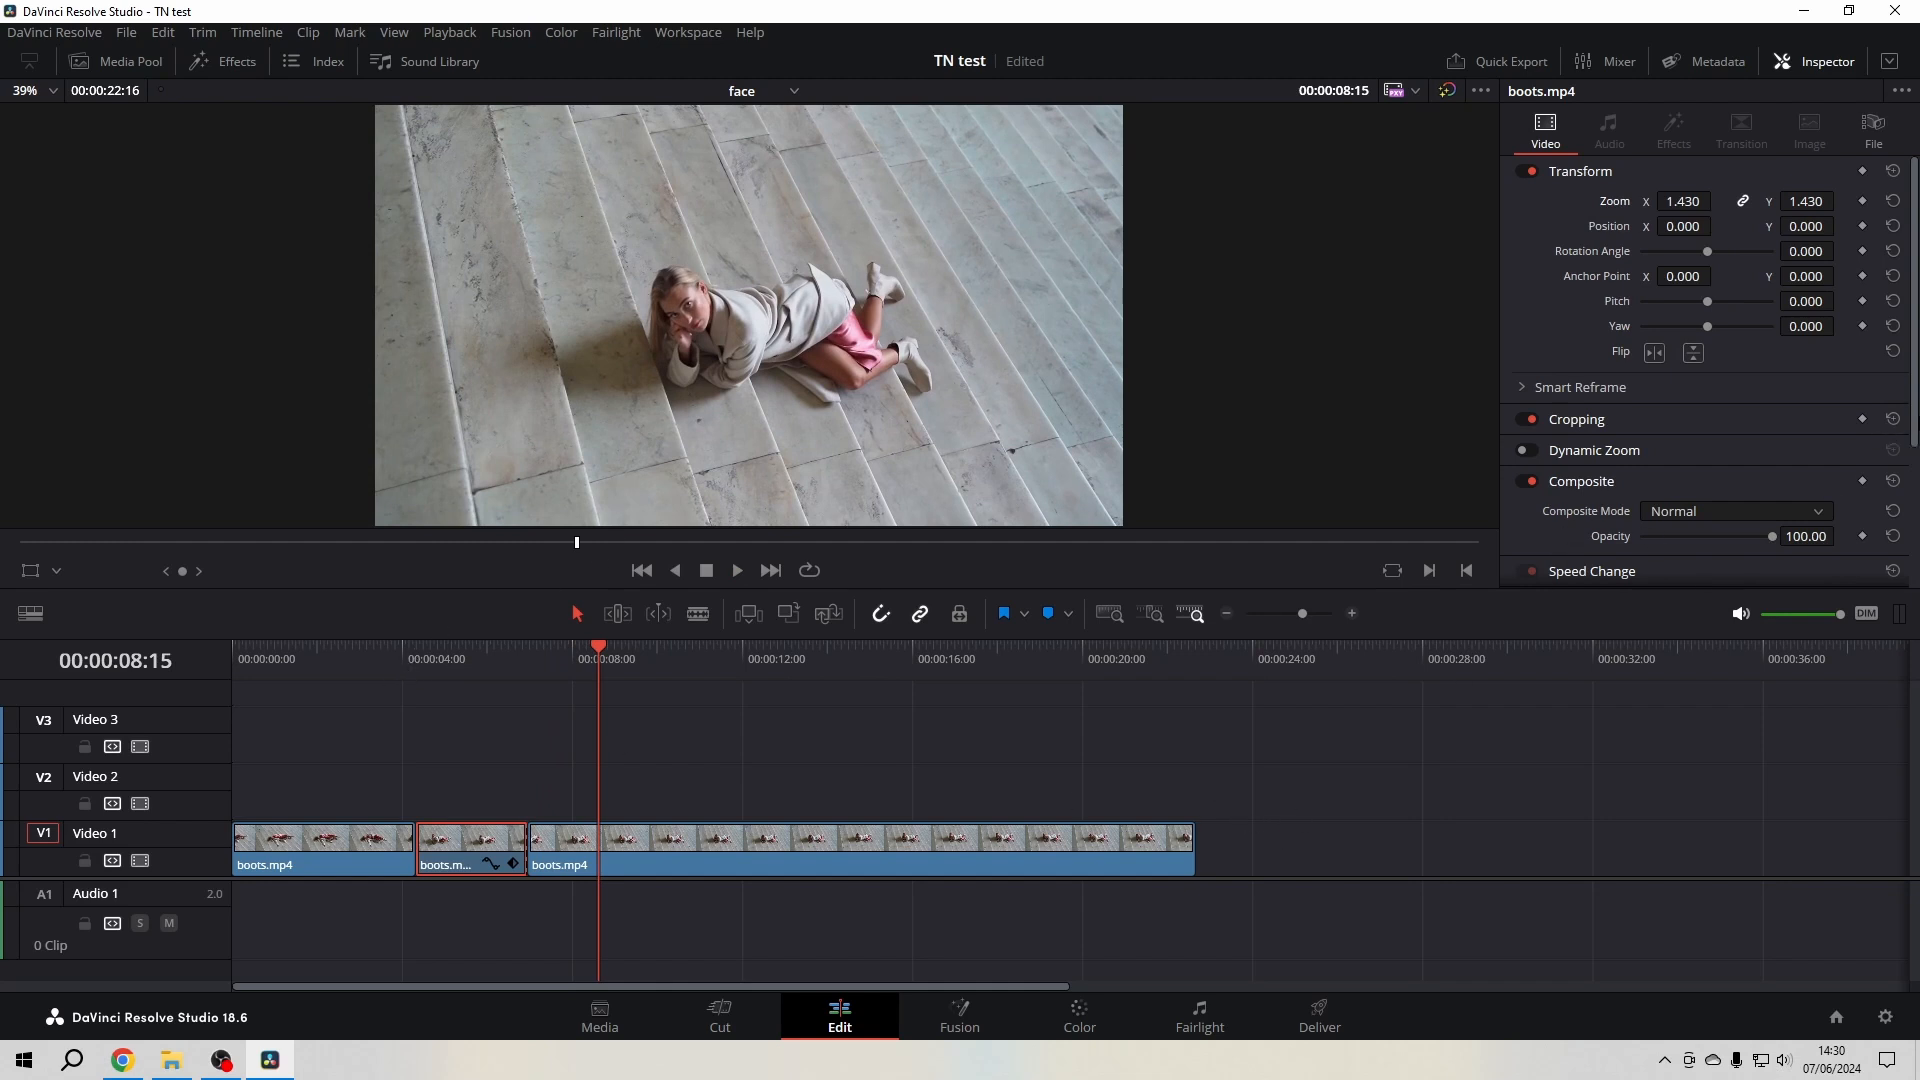
Step: Scroll the Inspector Video tab down to reveal the Super Scale section
scroll("down", 3)
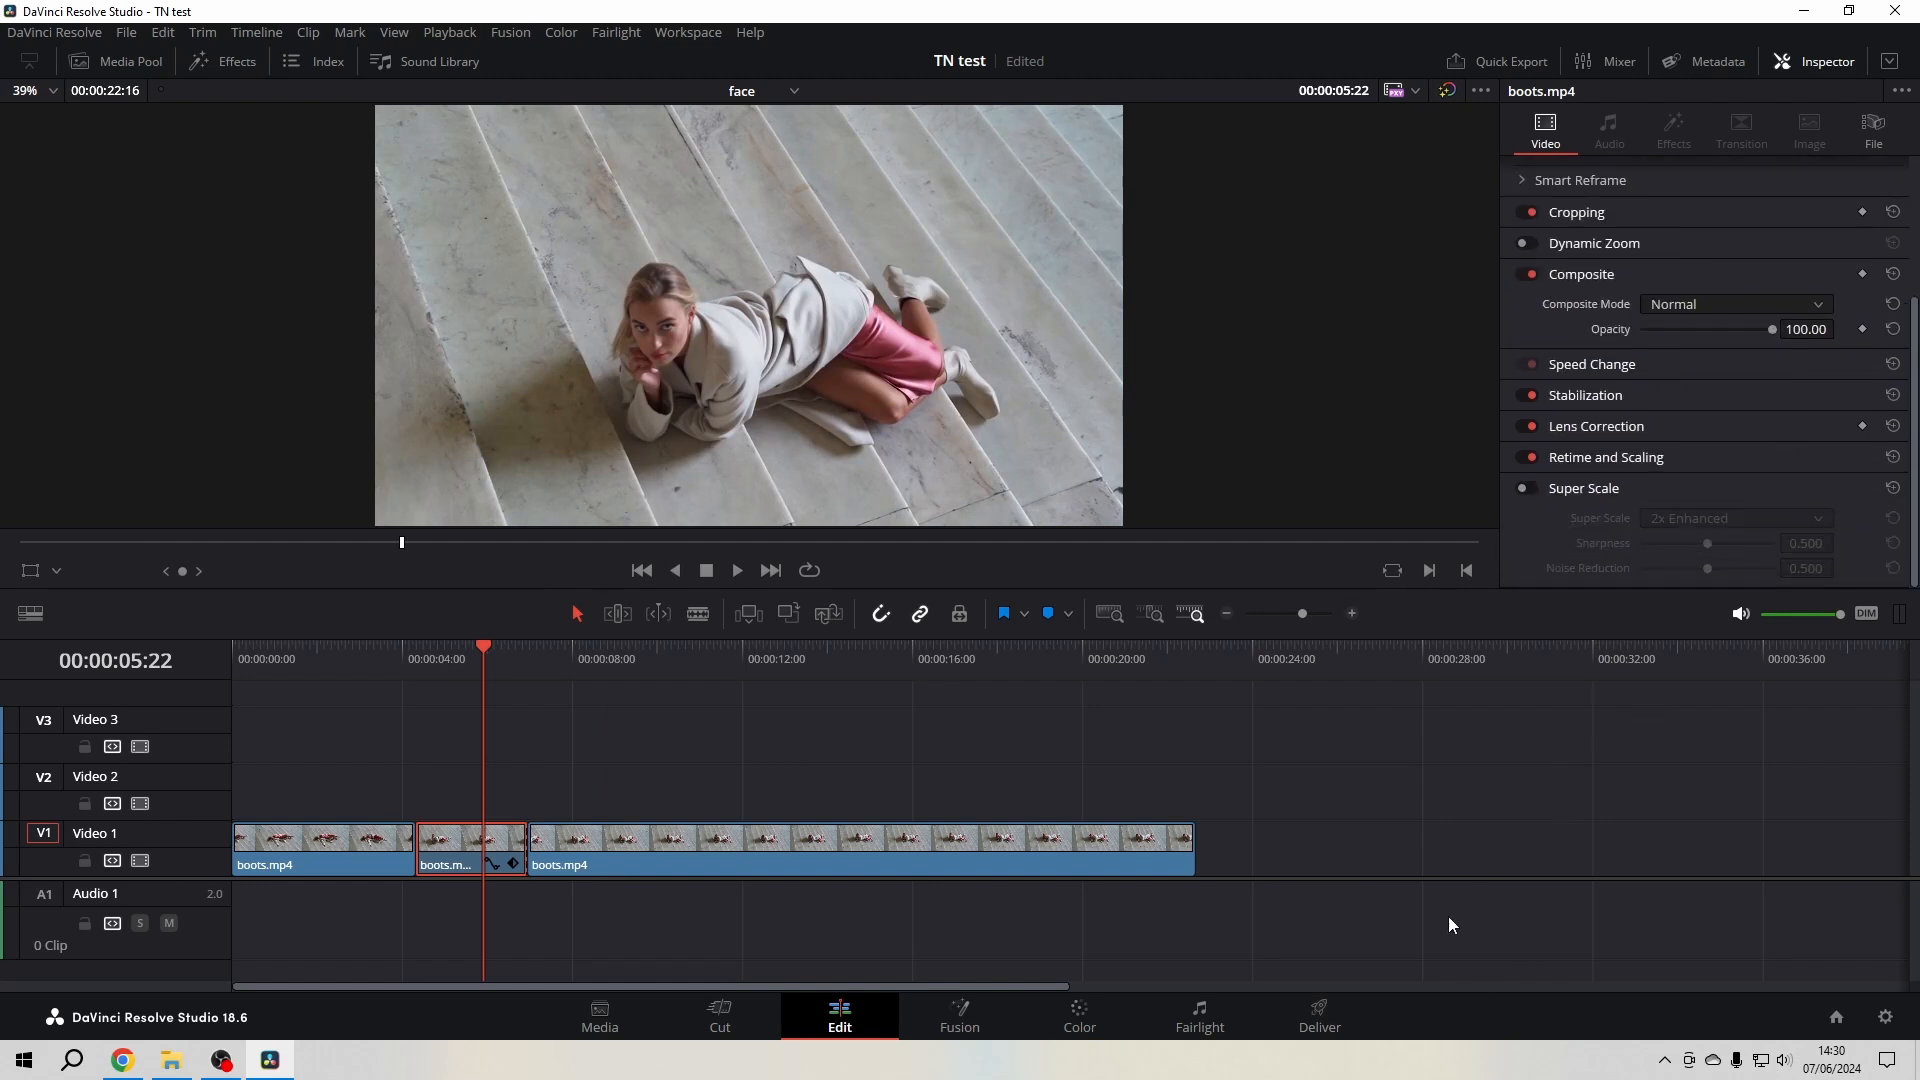
mouse_move(1428, 930)
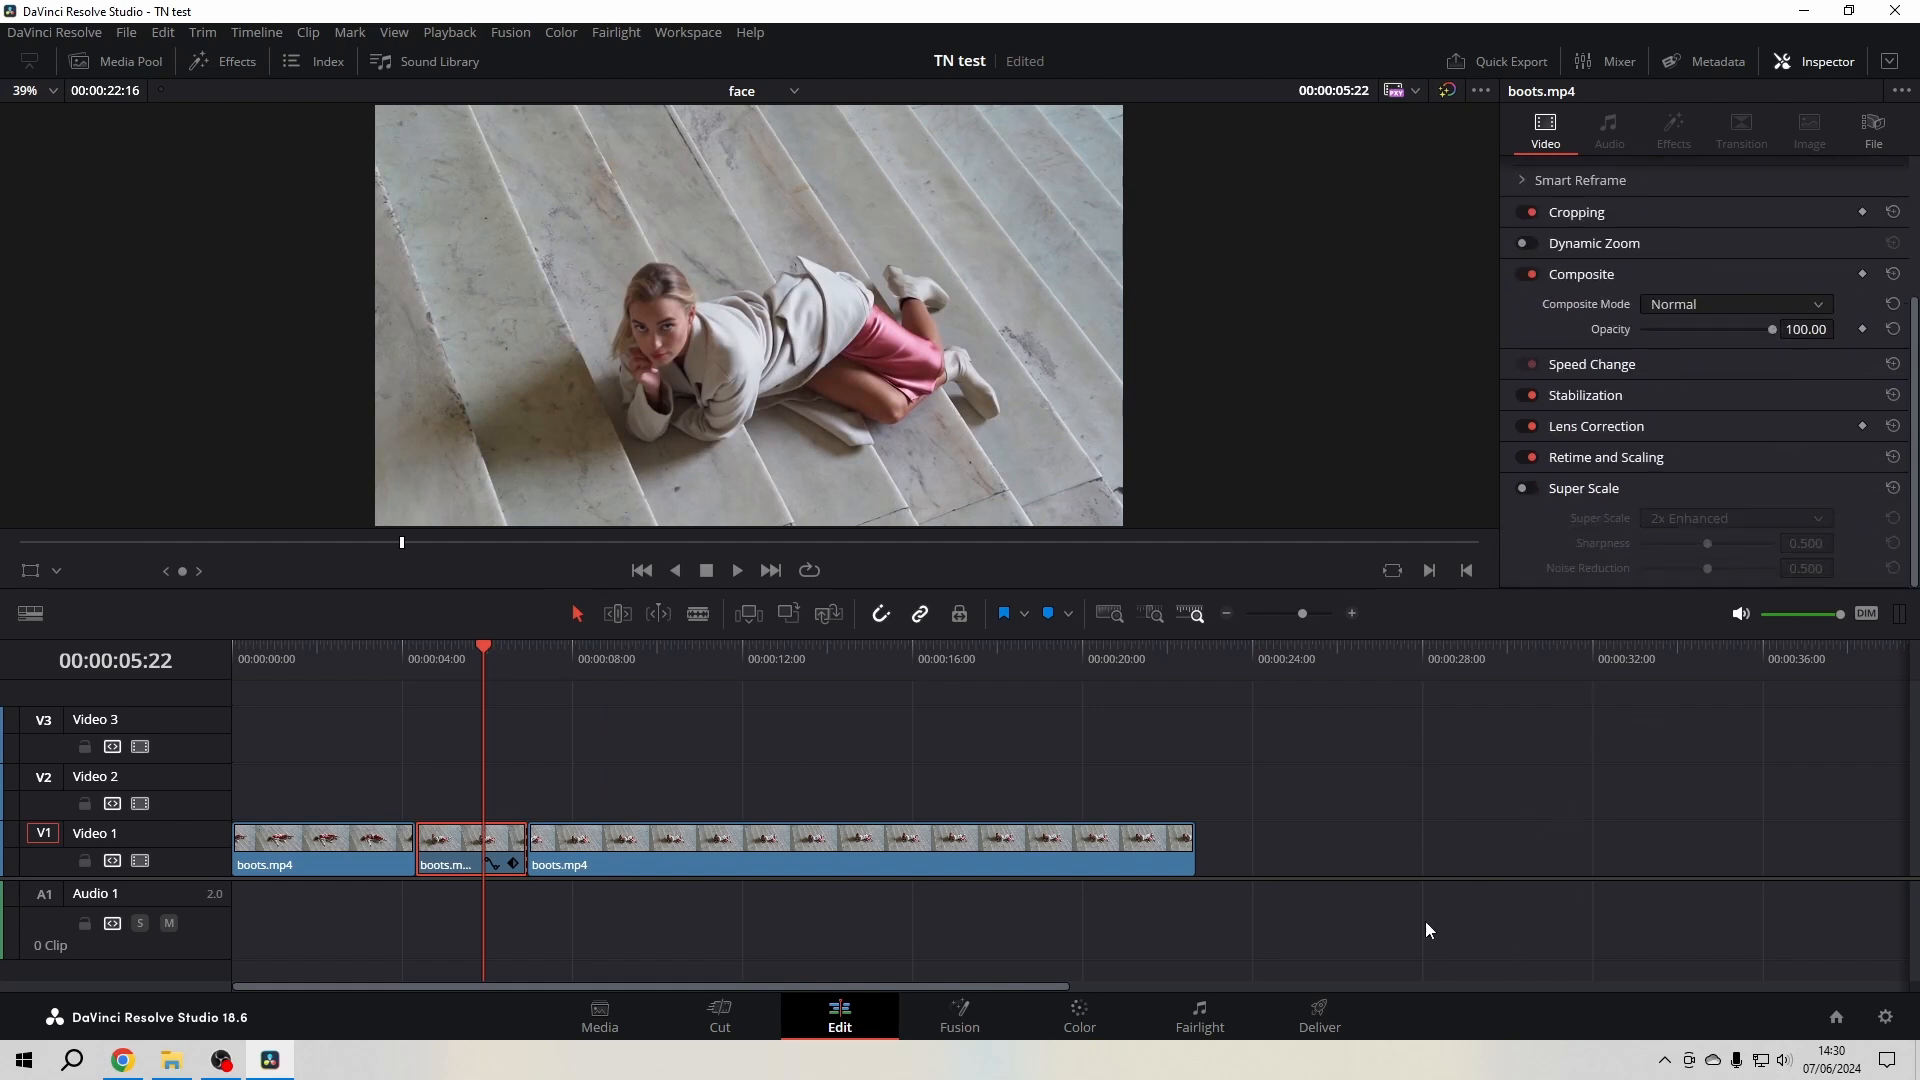